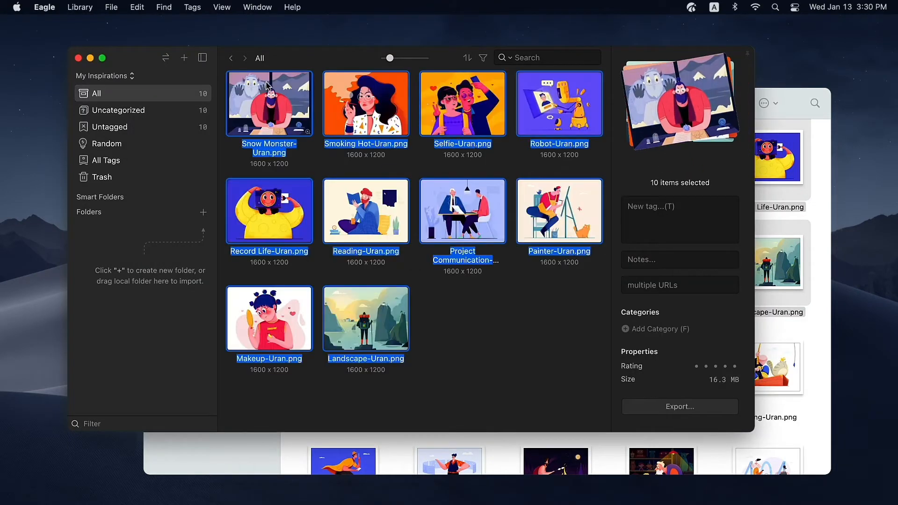
mouse_move(774, 326)
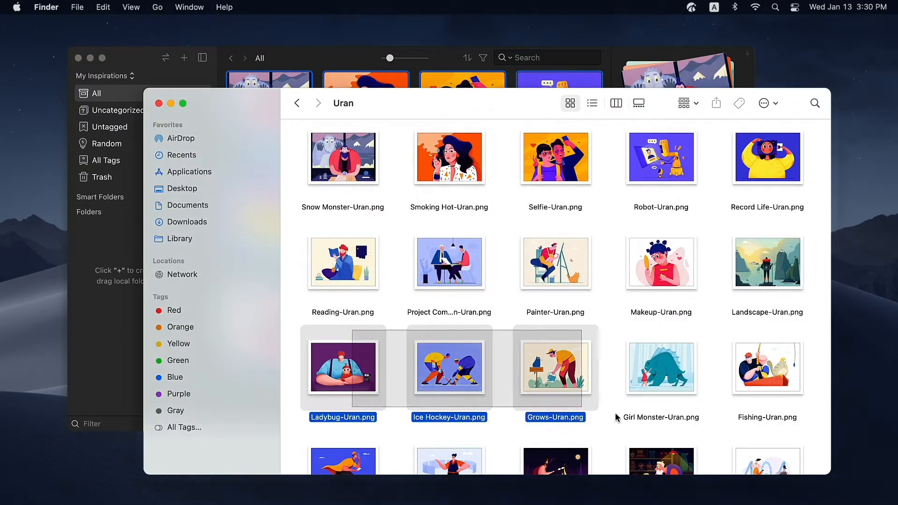
Copy the remaining Uran PNG files and paste them into the Eagle library.
key("cmd+c")
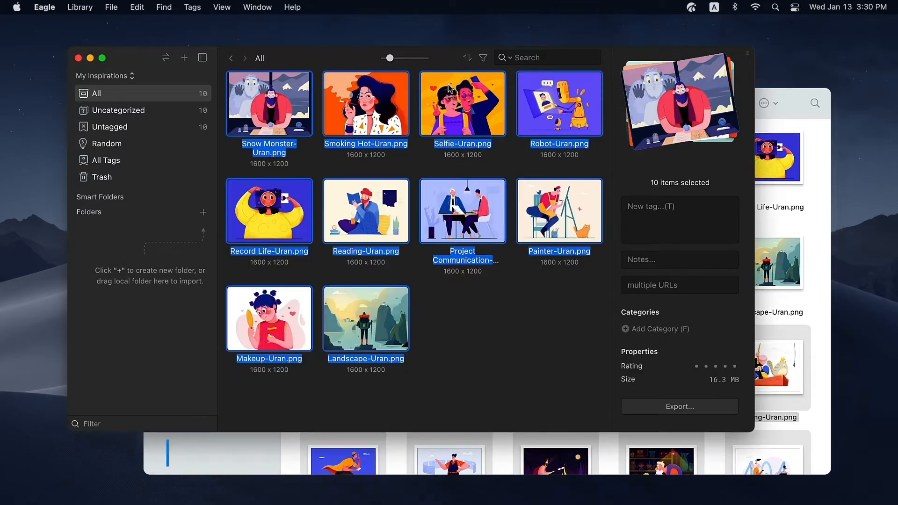
key("cmd+v")
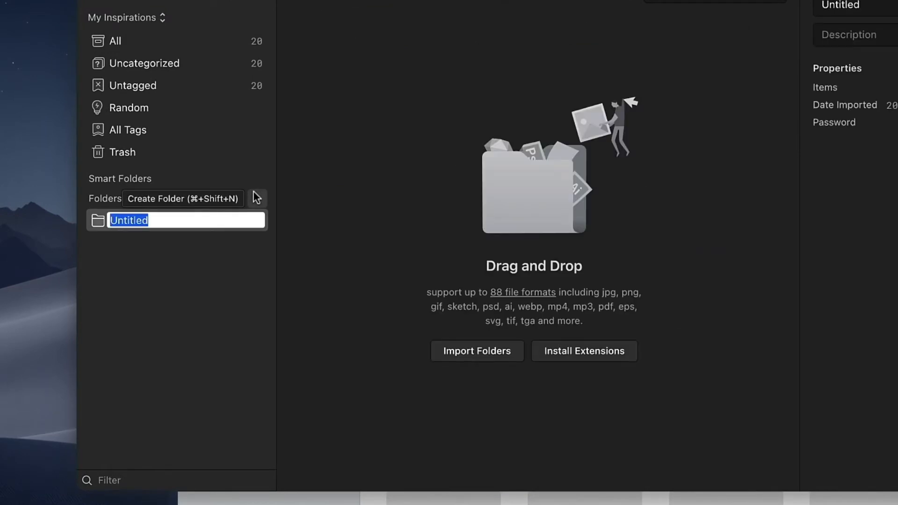
Name the new folder 'Reference'.
type("Reference")
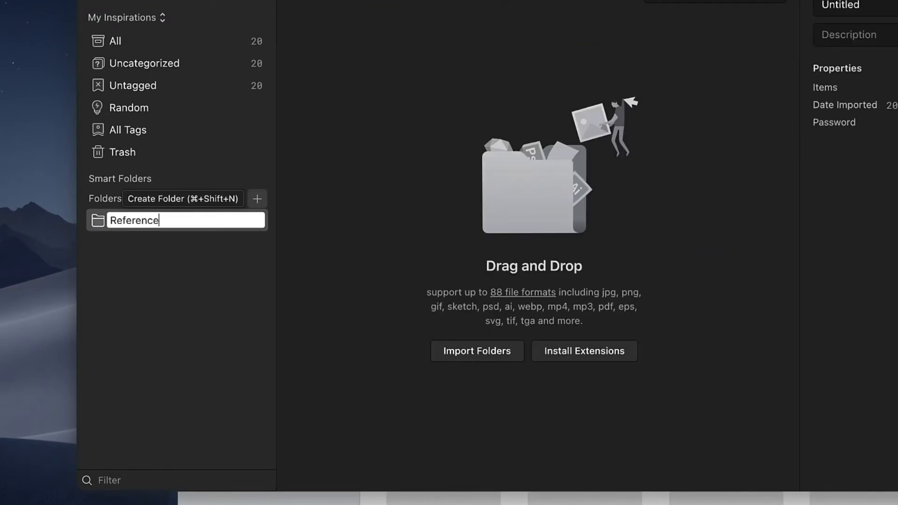
key("Return")
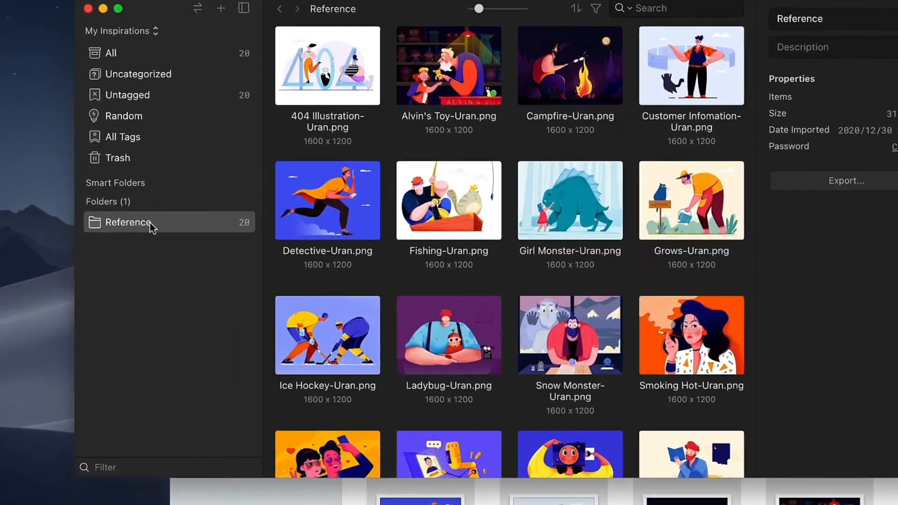
Use the Reference folder's context menu to file all 20 images into it.
right_click(127, 223)
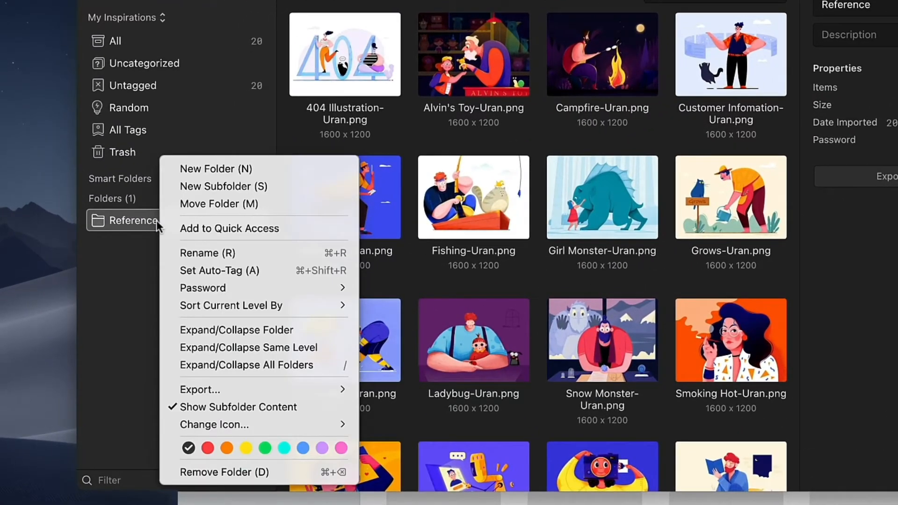
left_click(223, 186)
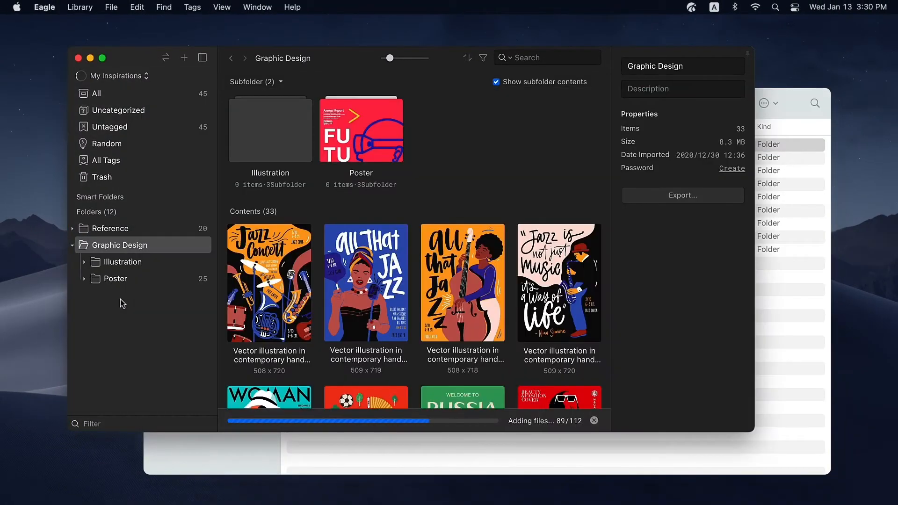
Expand Illustration and browse its Flat and Hand Drawn subfolders.
left_click(83, 262)
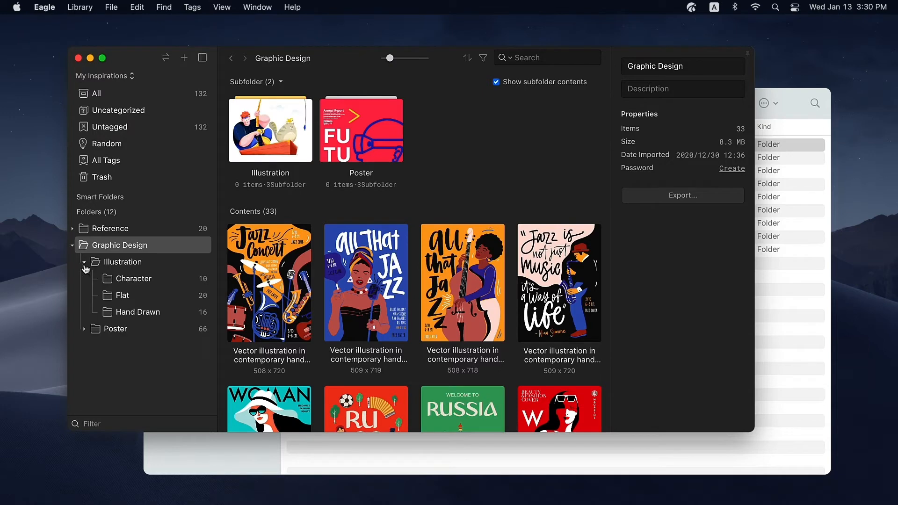
left_click(121, 295)
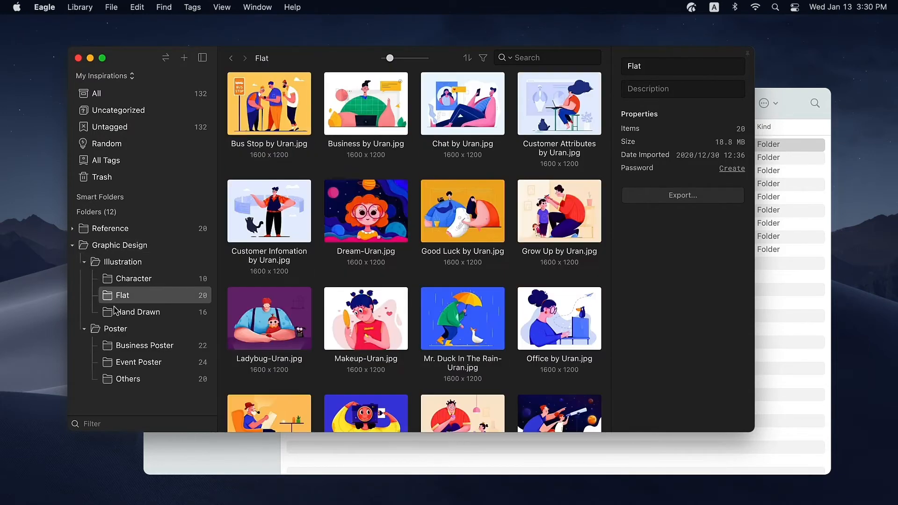
left_click(121, 262)
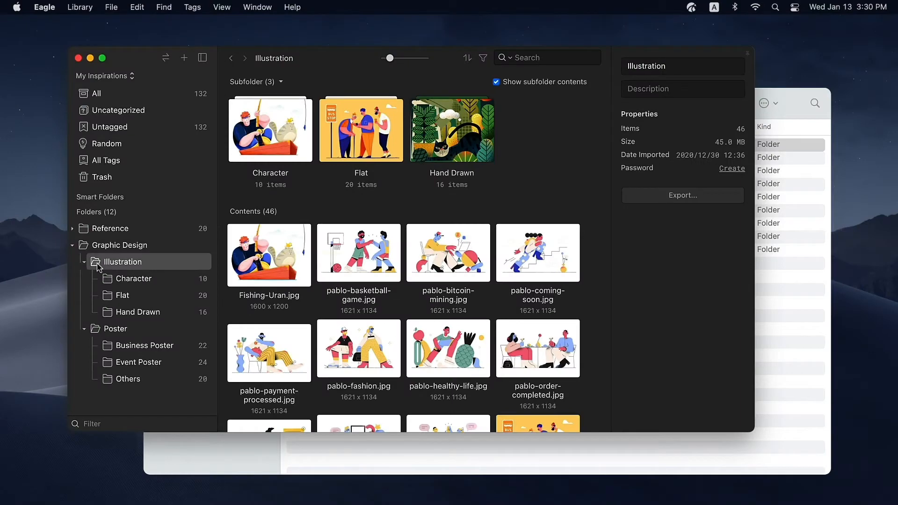
Collapse Graphic Design, then Option-expand it to show every nested subfolder at once.
left_click(119, 244)
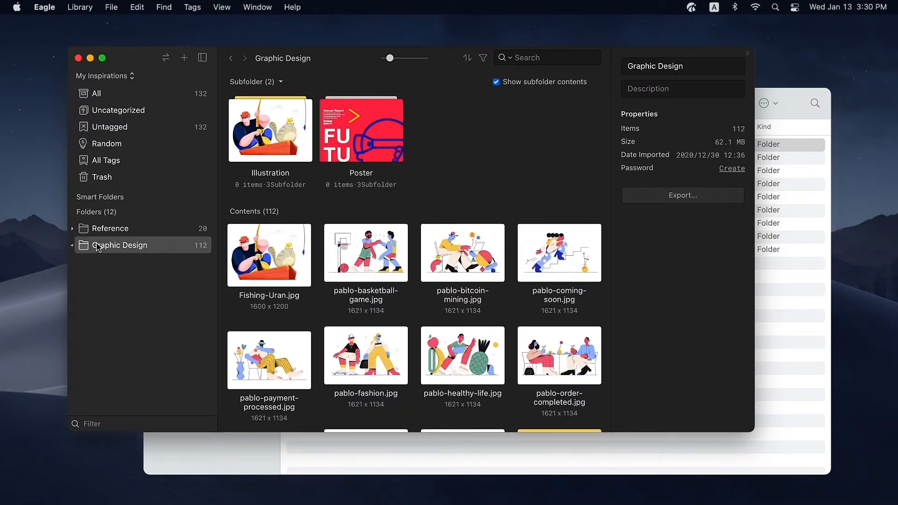
left_click(73, 245)
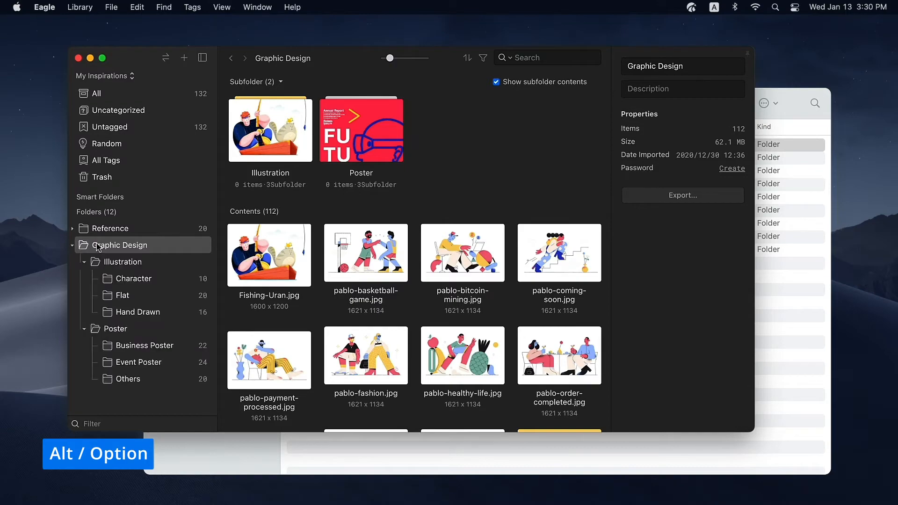
Bring up the Change Icon gallery for the Graphic Design folder.
right_click(118, 245)
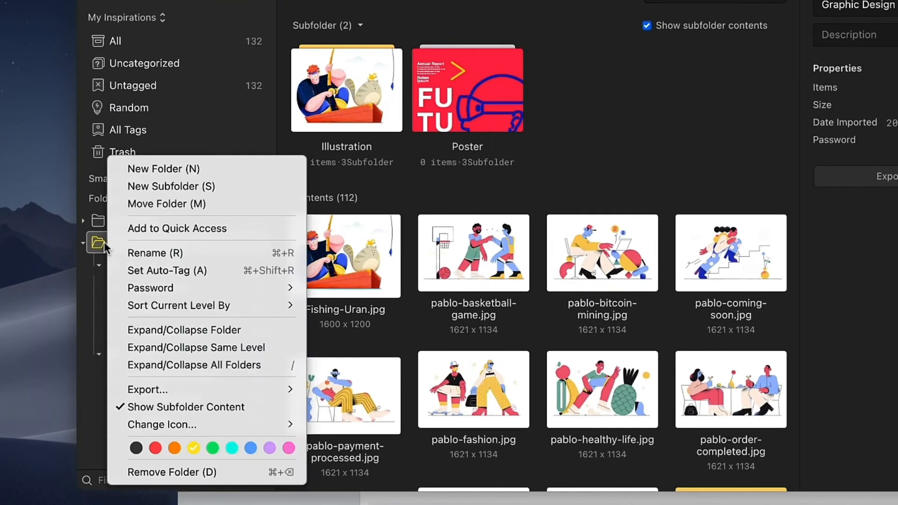
left_click(162, 425)
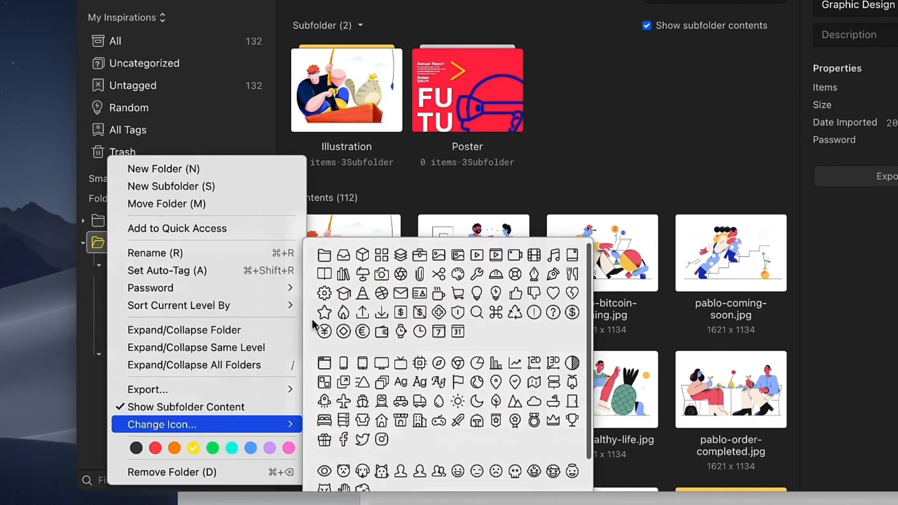